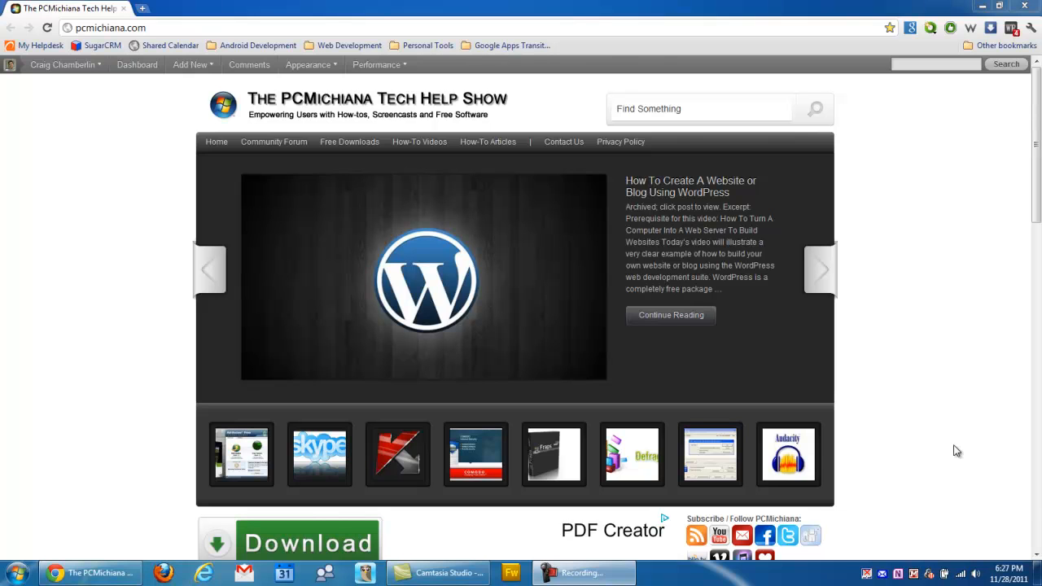
{"action": "mouse_move", "coordinate": [883, 420]}
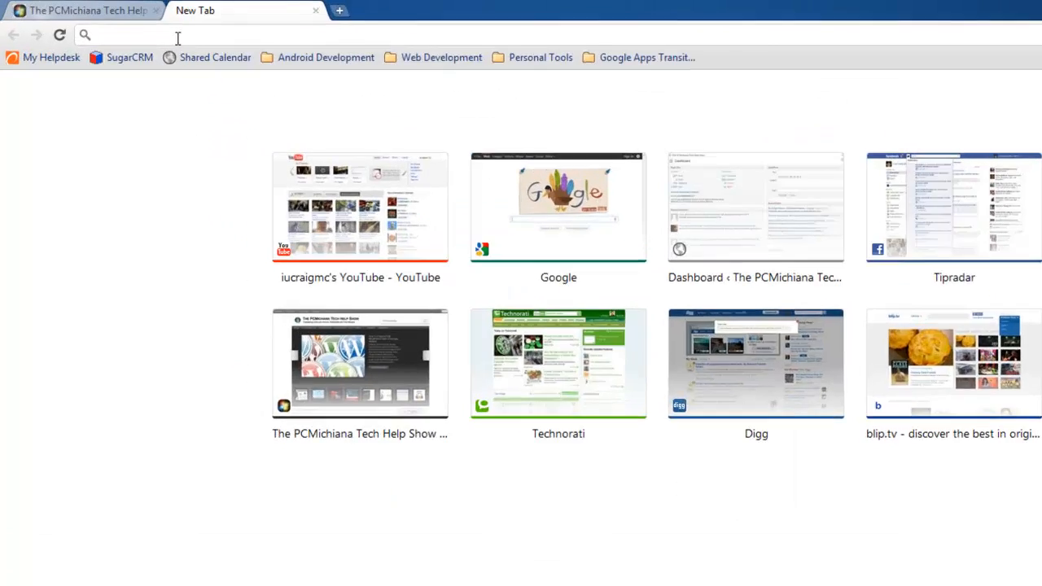
{"action": "type", "text": "www.gmail.com"}
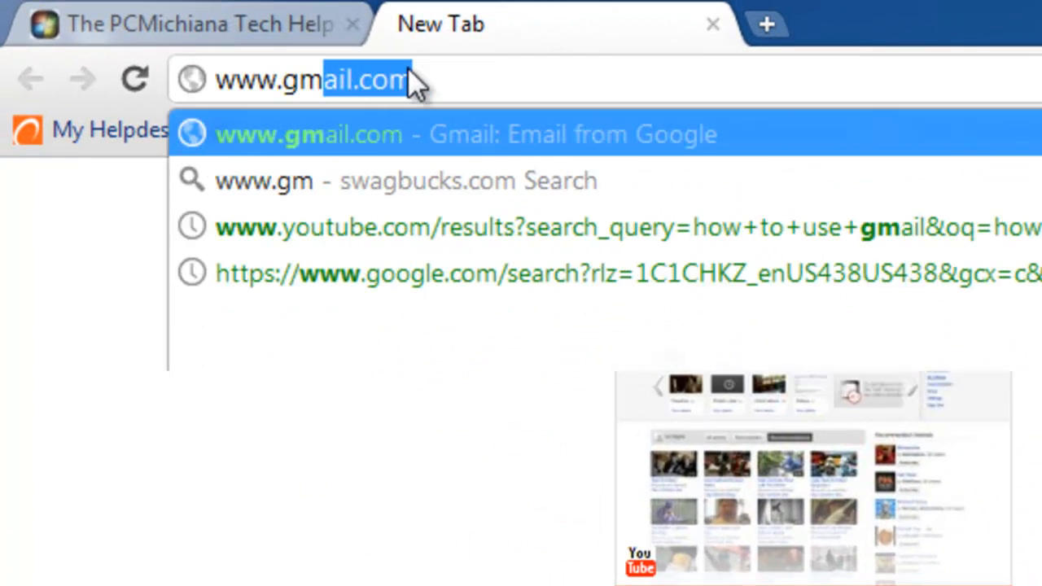
- Load the Gmail sign-in page and focus the Username field
{"action": "left_click", "coordinate": [473, 133]}
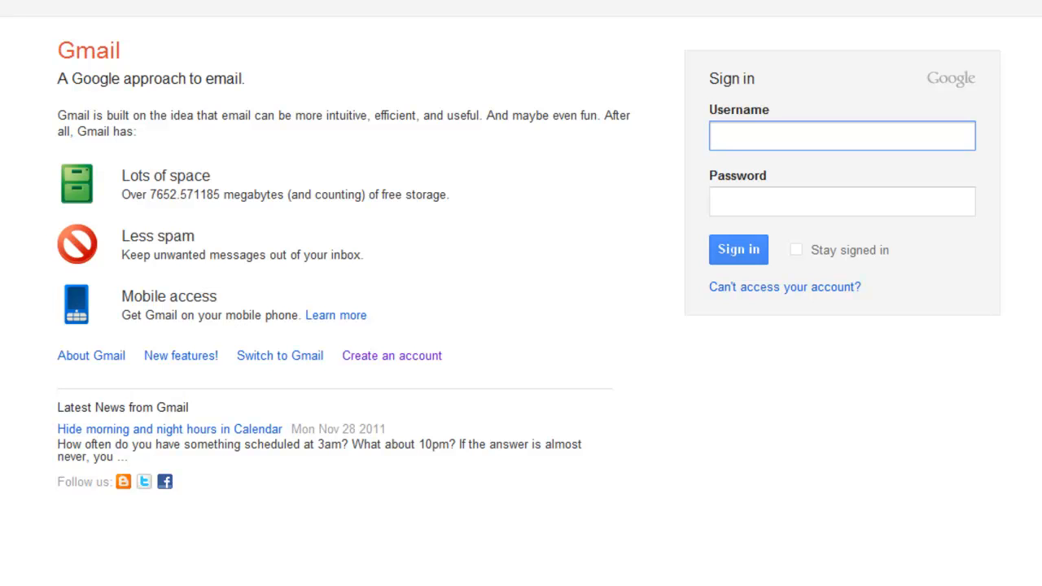
{"action": "left_click", "coordinate": [842, 136]}
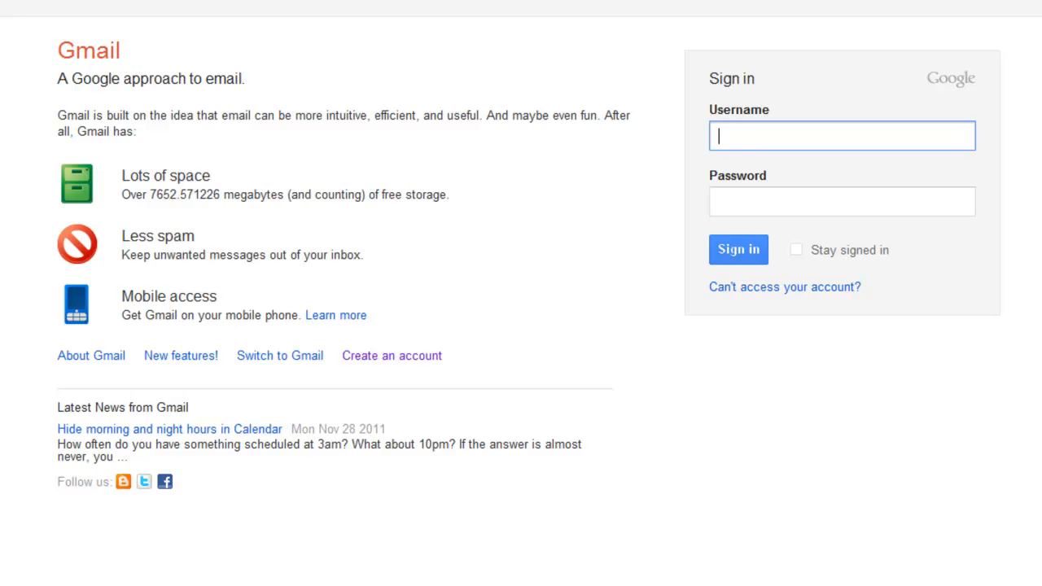
{"action": "mouse_move", "coordinate": [215, 188]}
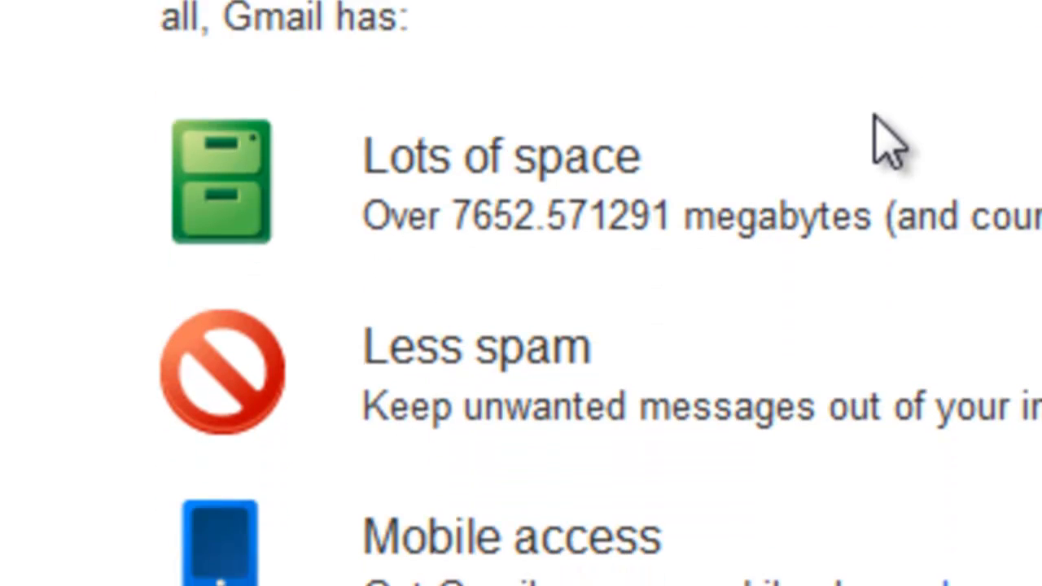
- Start a new Gmail account from CREATE AN ACCOUNT to reach the registration form
{"action": "scroll", "scroll_direction": "up", "scroll_amount": 3}
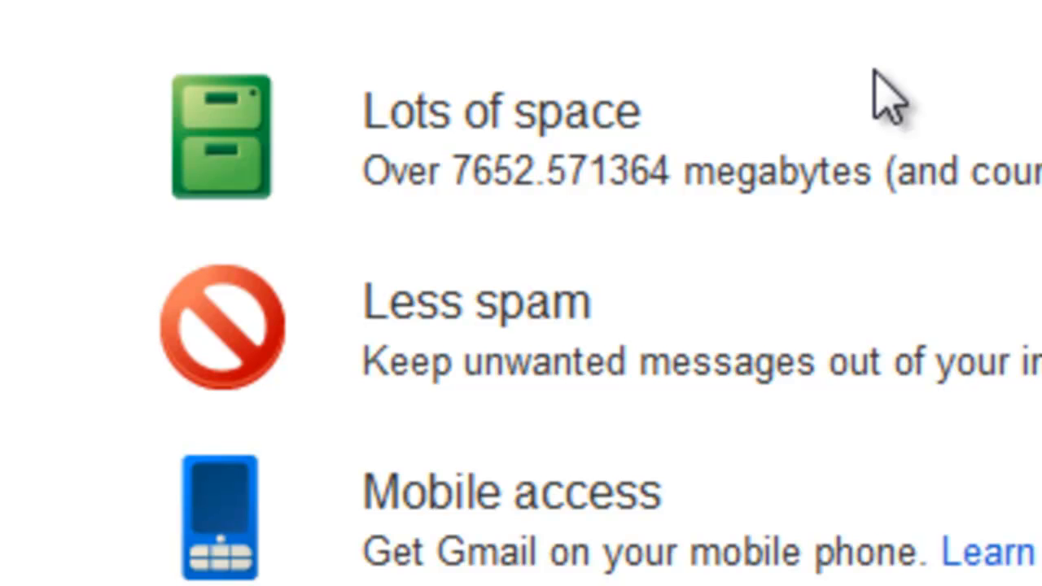
{"action": "scroll", "scroll_direction": "down", "scroll_amount": 3}
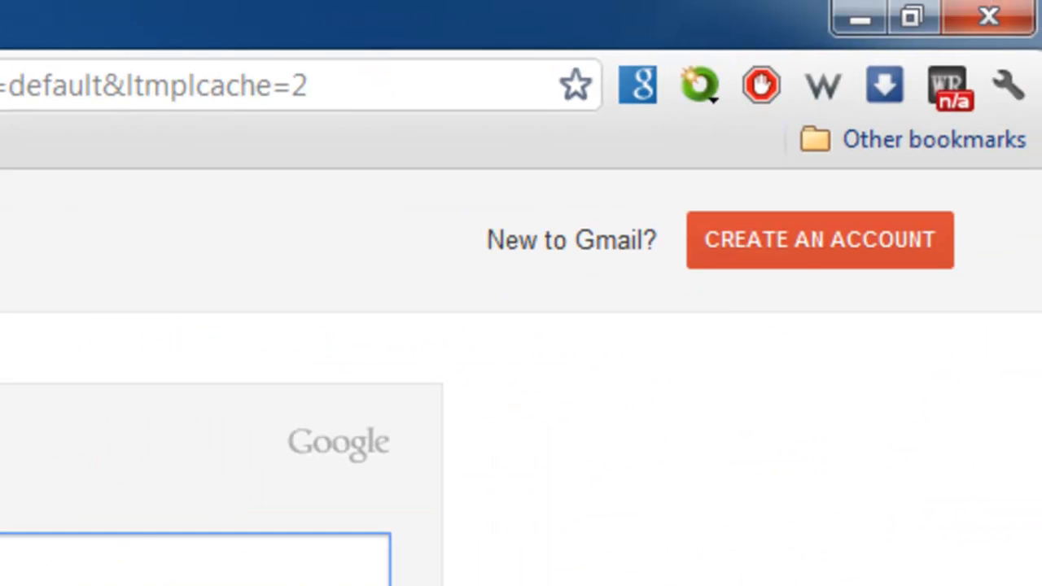
{"action": "mouse_move", "coordinate": [820, 244]}
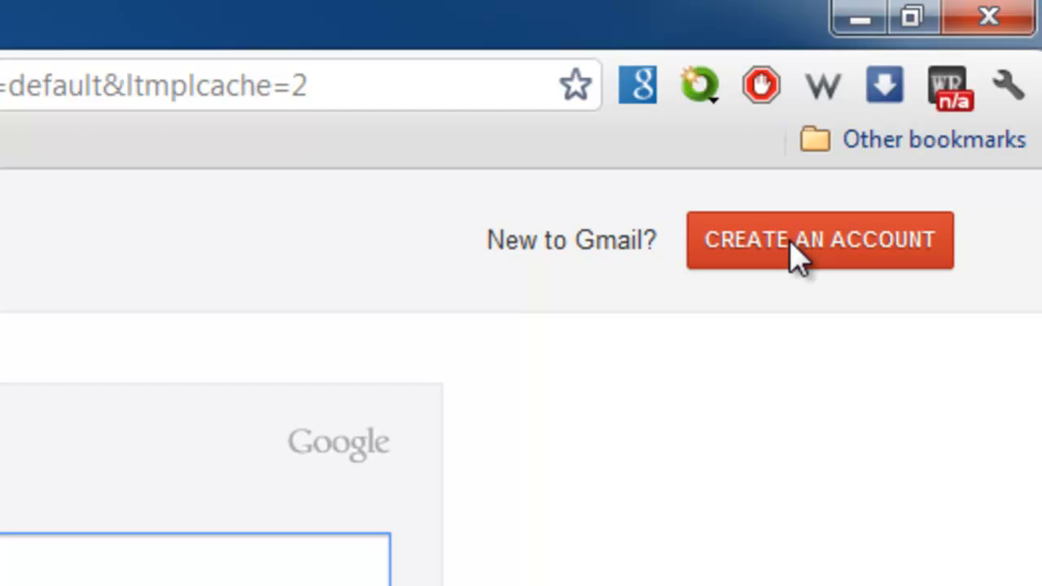
{"action": "left_click", "coordinate": [821, 240]}
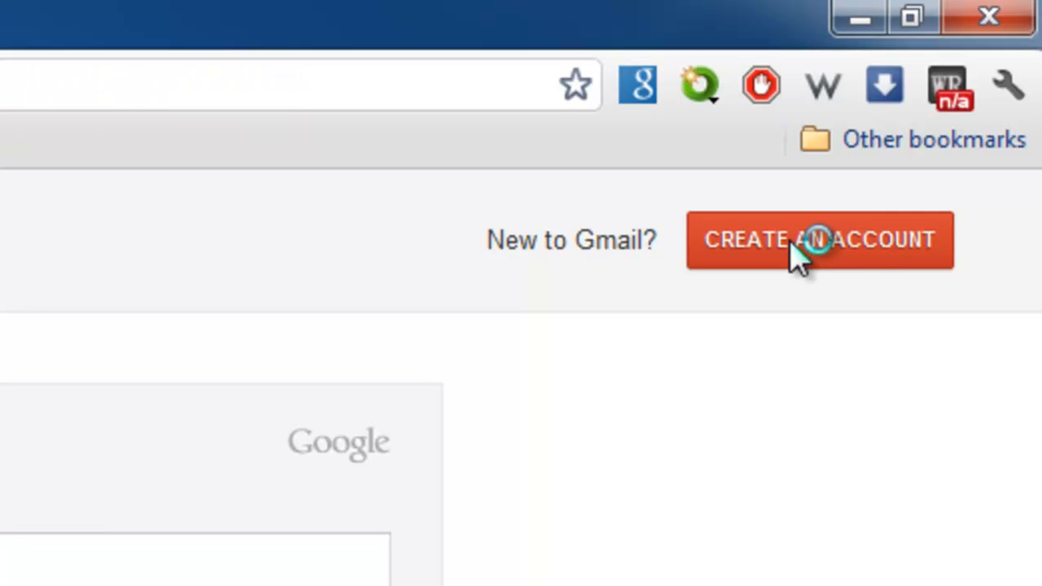
{"action": "left_click", "coordinate": [819, 239]}
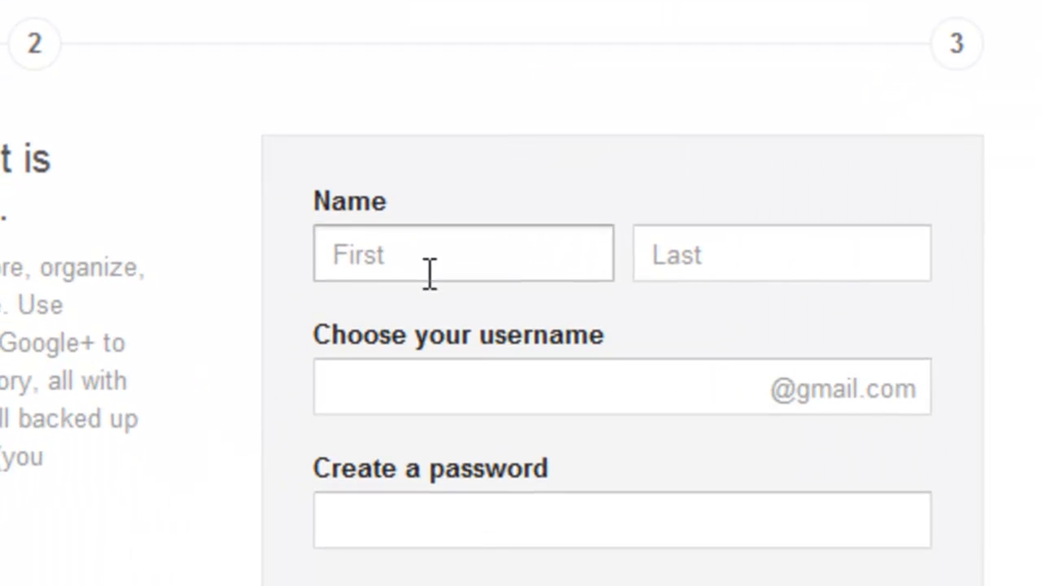
- Scroll the registration form to review its password and birthday fields
{"action": "scroll", "scroll_direction": "down", "scroll_amount": 3}
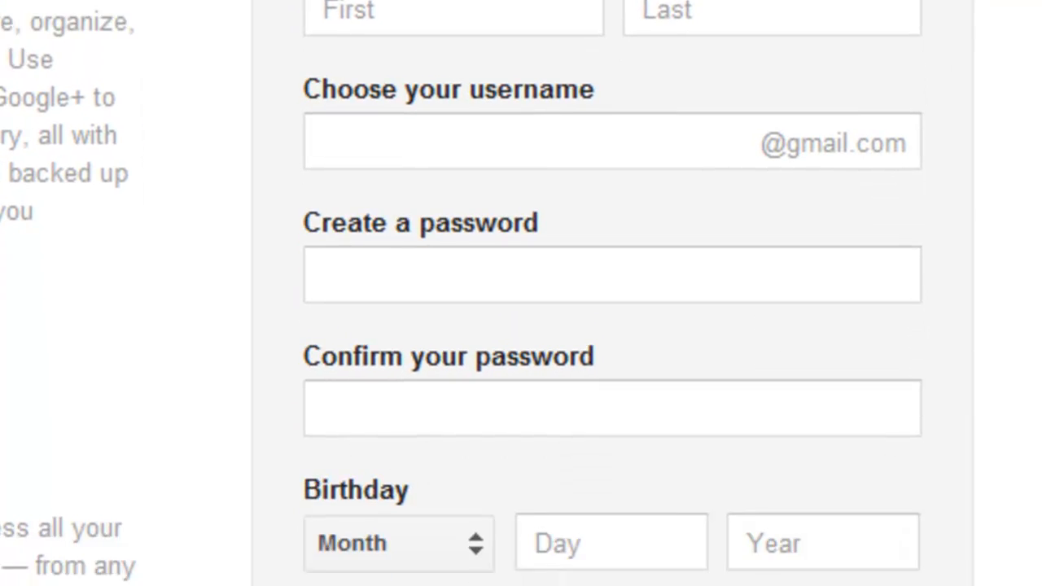
{"action": "scroll", "scroll_direction": "down", "scroll_amount": 3}
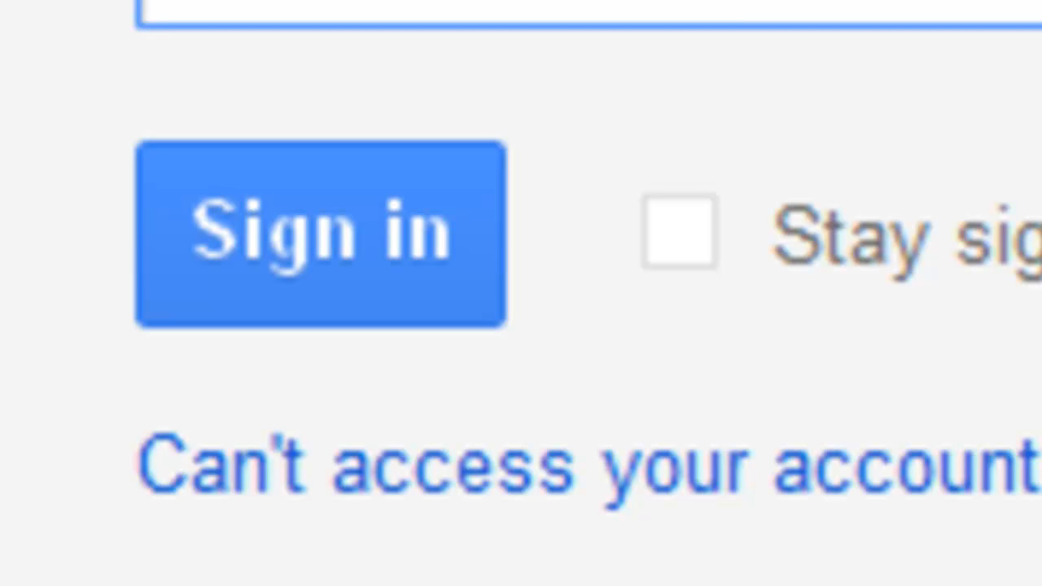
- Sign in to reach the Gmail inbox with its message list
{"action": "left_click", "coordinate": [319, 231]}
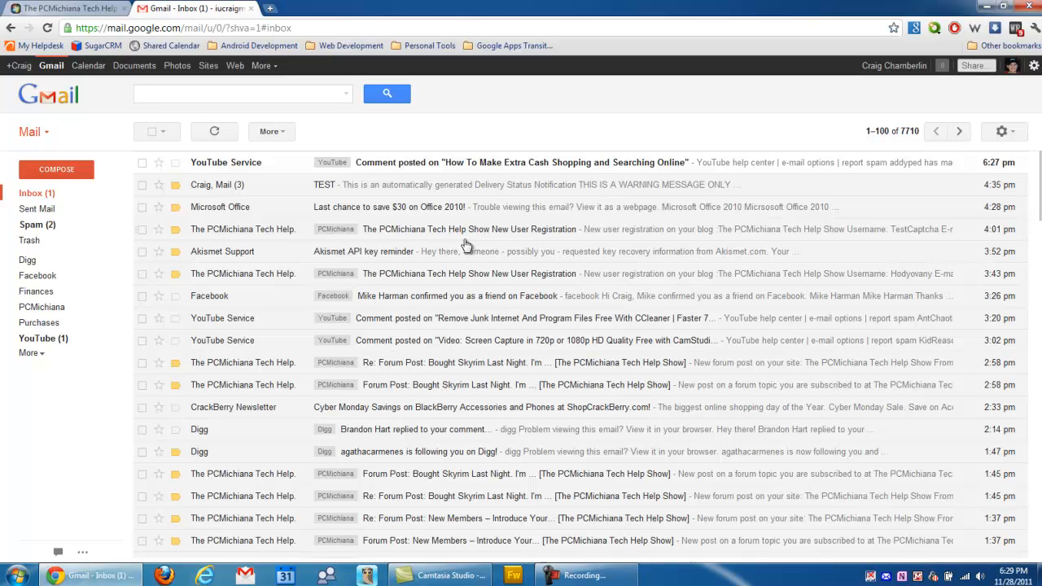
{"action": "mouse_move", "coordinate": [365, 239]}
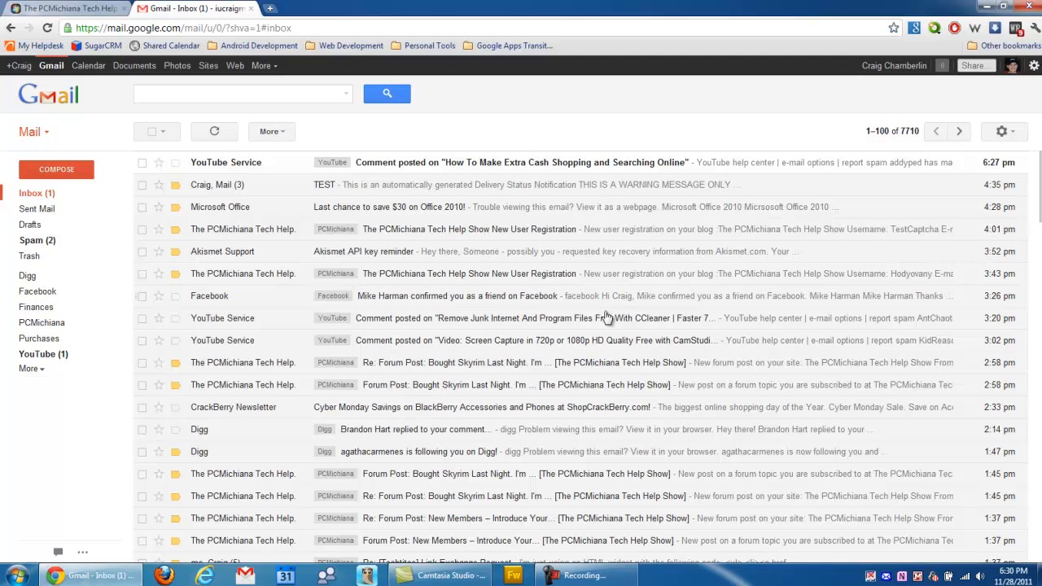
{"action": "left_click", "coordinate": [584, 576]}
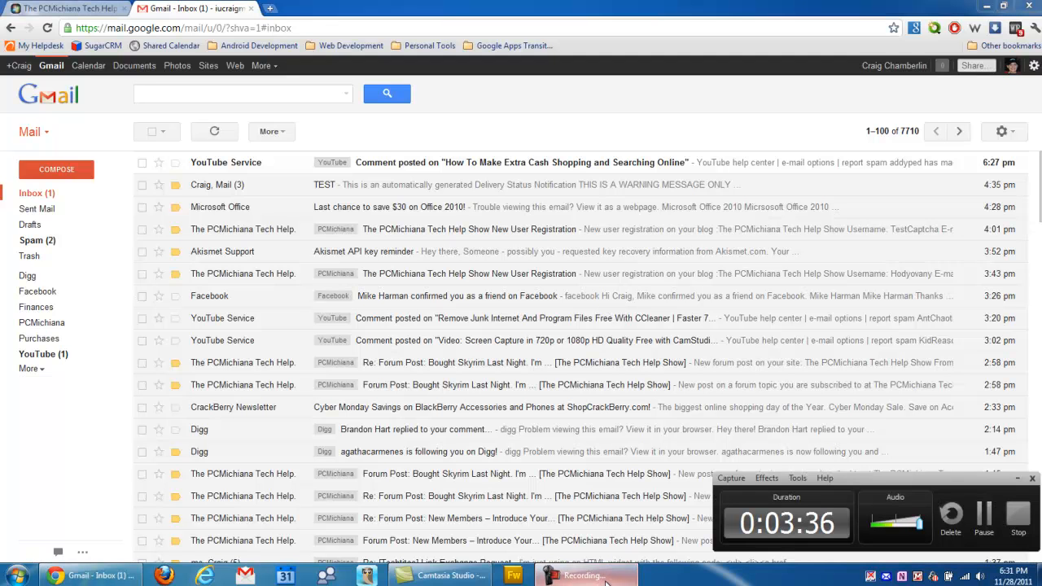